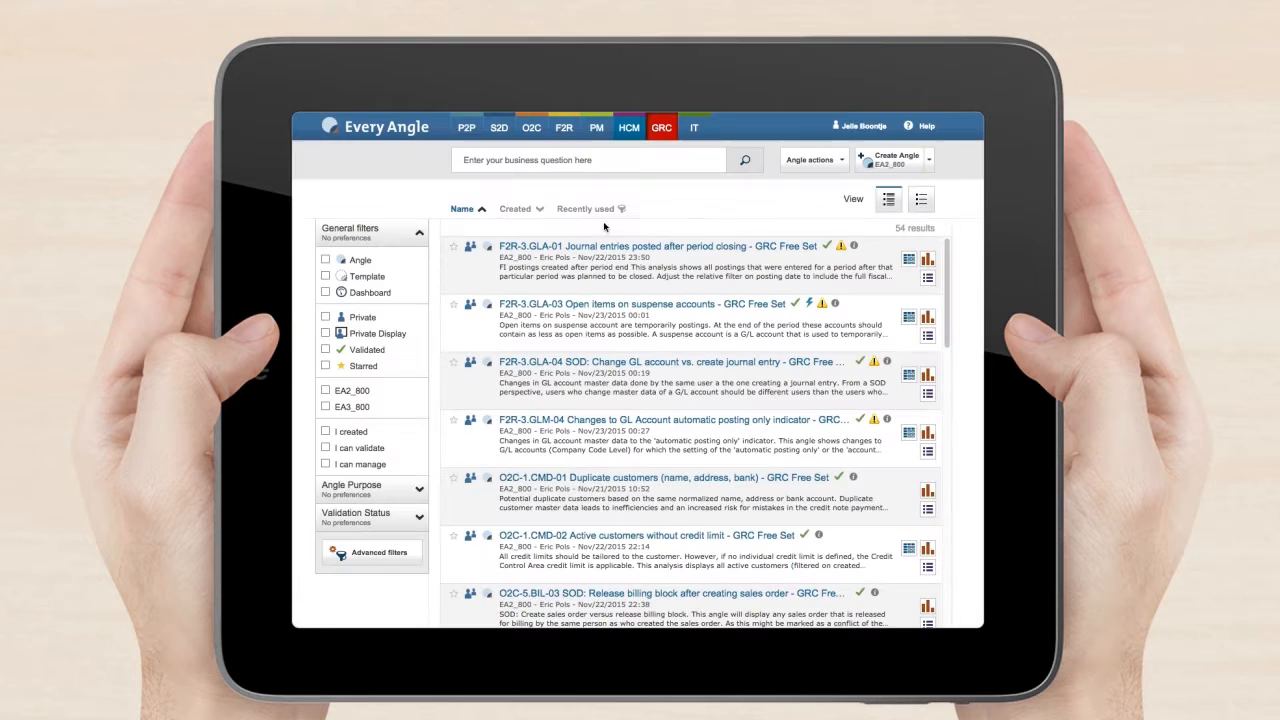
# Step: Toggle the Dashboard filter in the search results facet panel
pyautogui.click(324, 292)
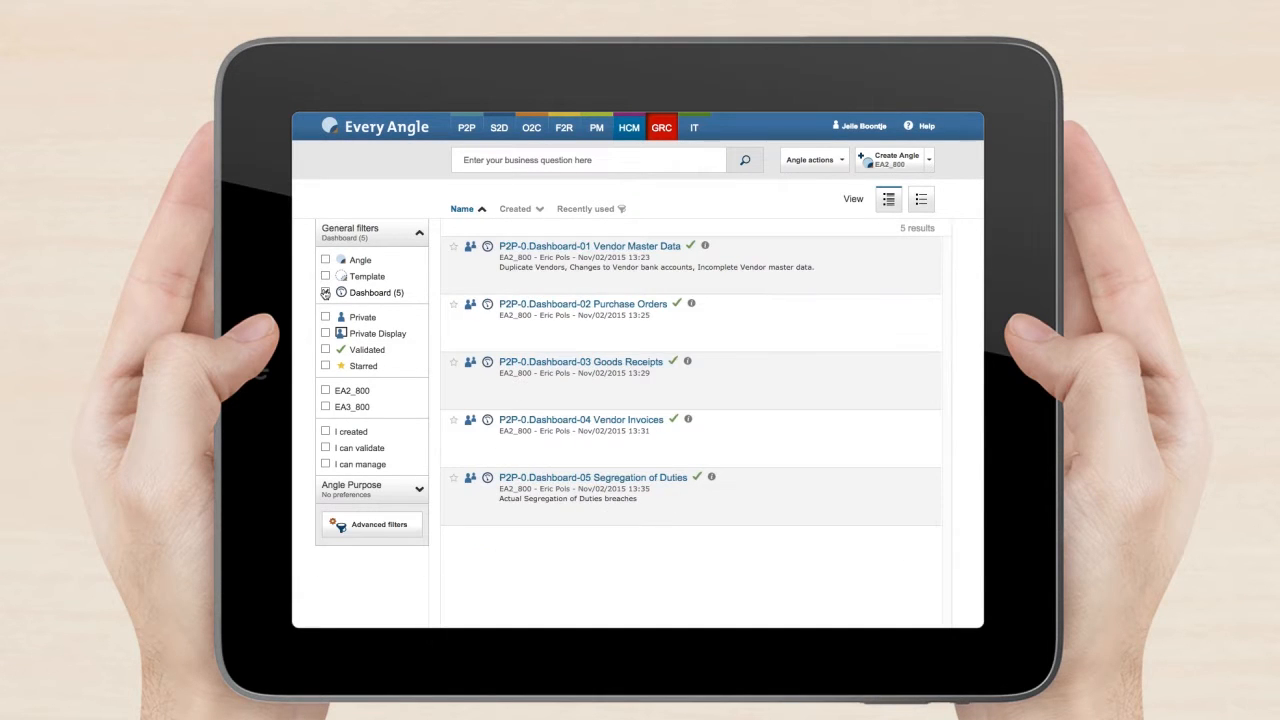
pyautogui.click(324, 292)
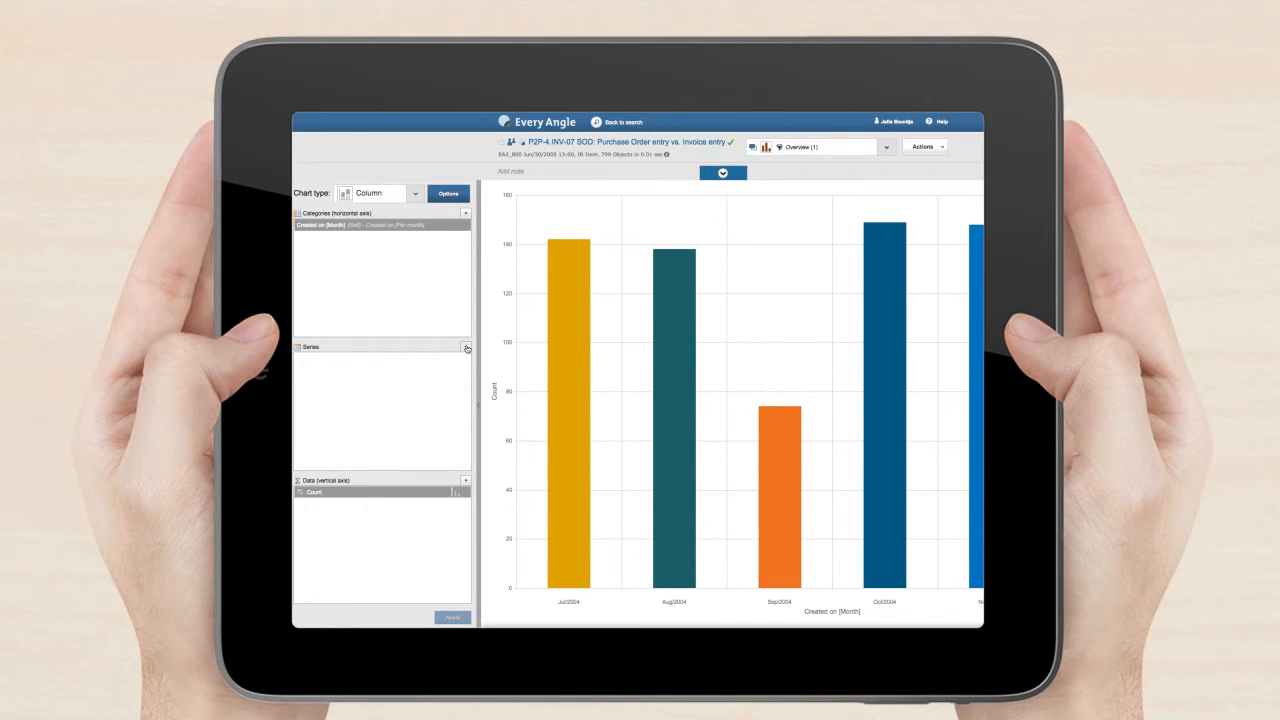
# Step: Add 'User Who Created This Record - Complete name' as the chart series and apply it
pyautogui.click(464, 348)
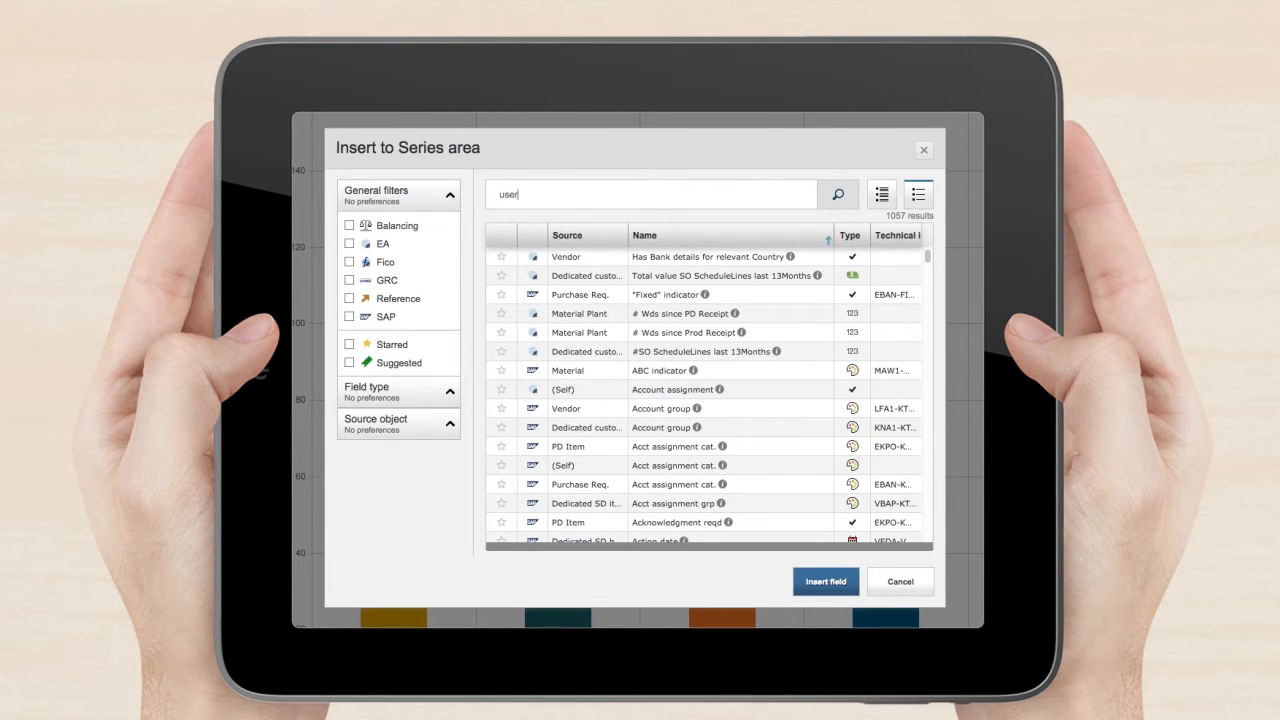
pyautogui.click(836, 194)
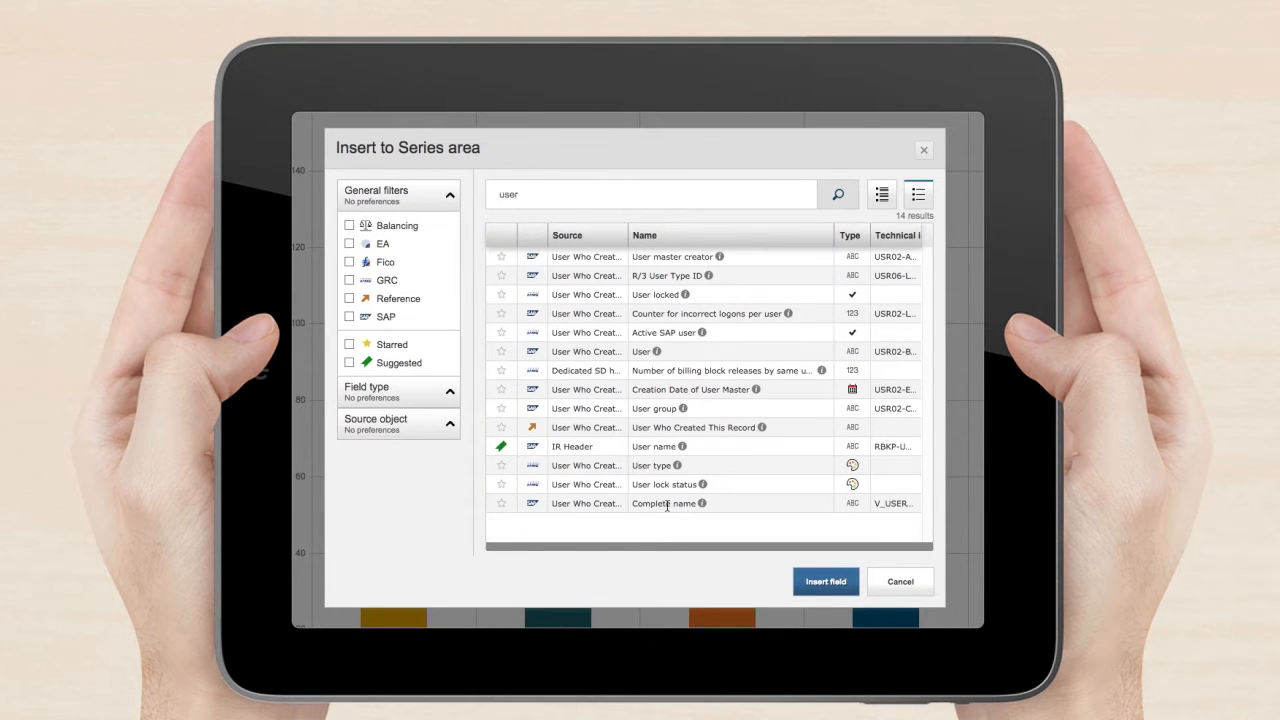
pyautogui.click(824, 580)
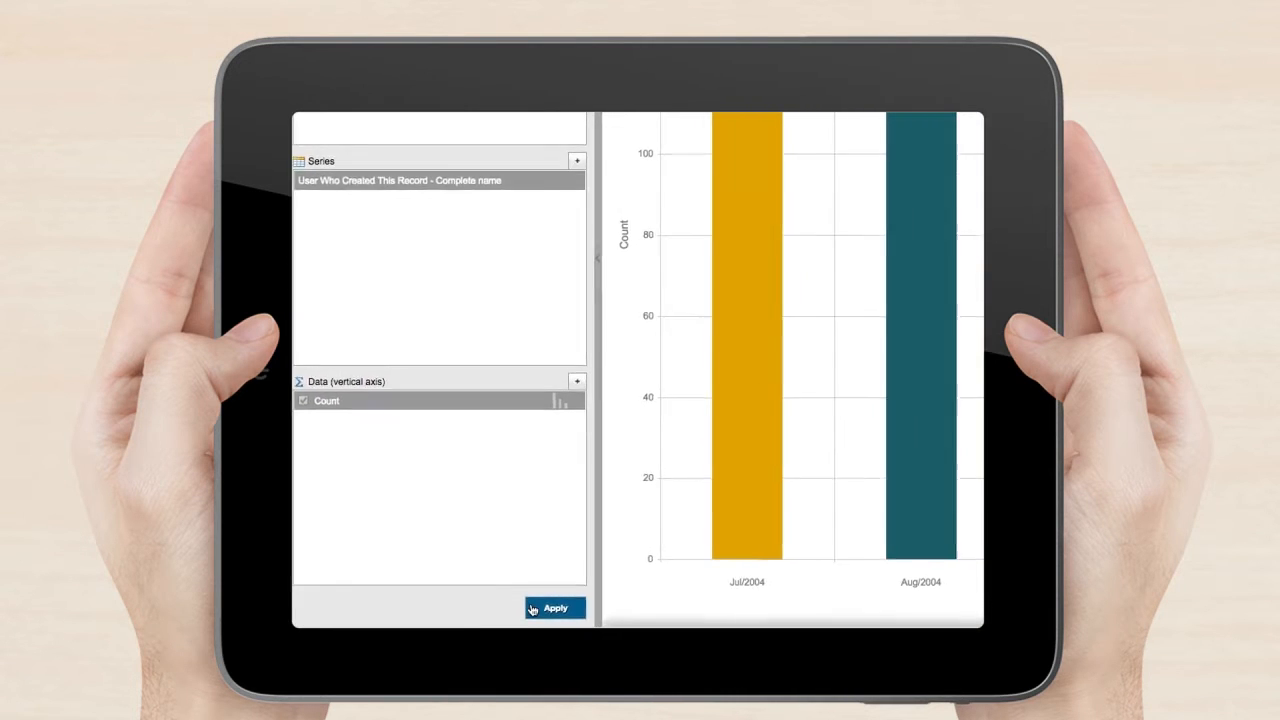
pyautogui.click(554, 608)
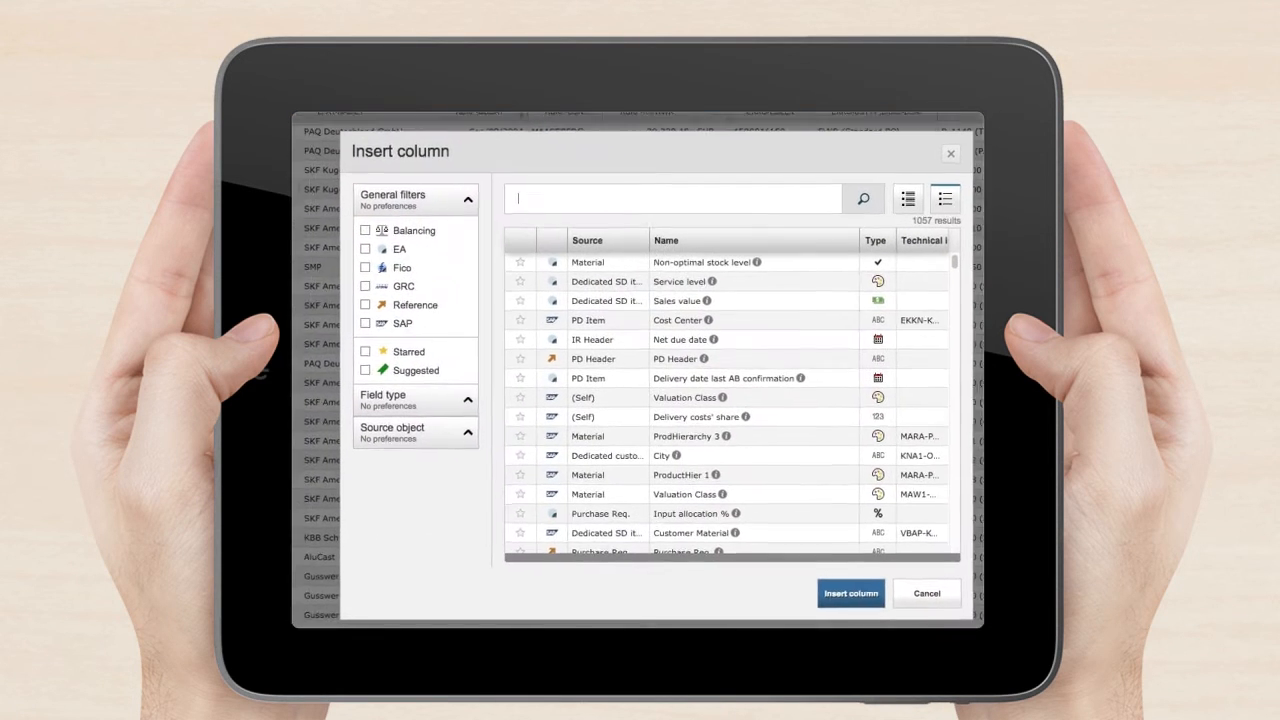
# Step: Search 'country', insert the Vendor Country column and reposition its header in the table
pyautogui.write('country')
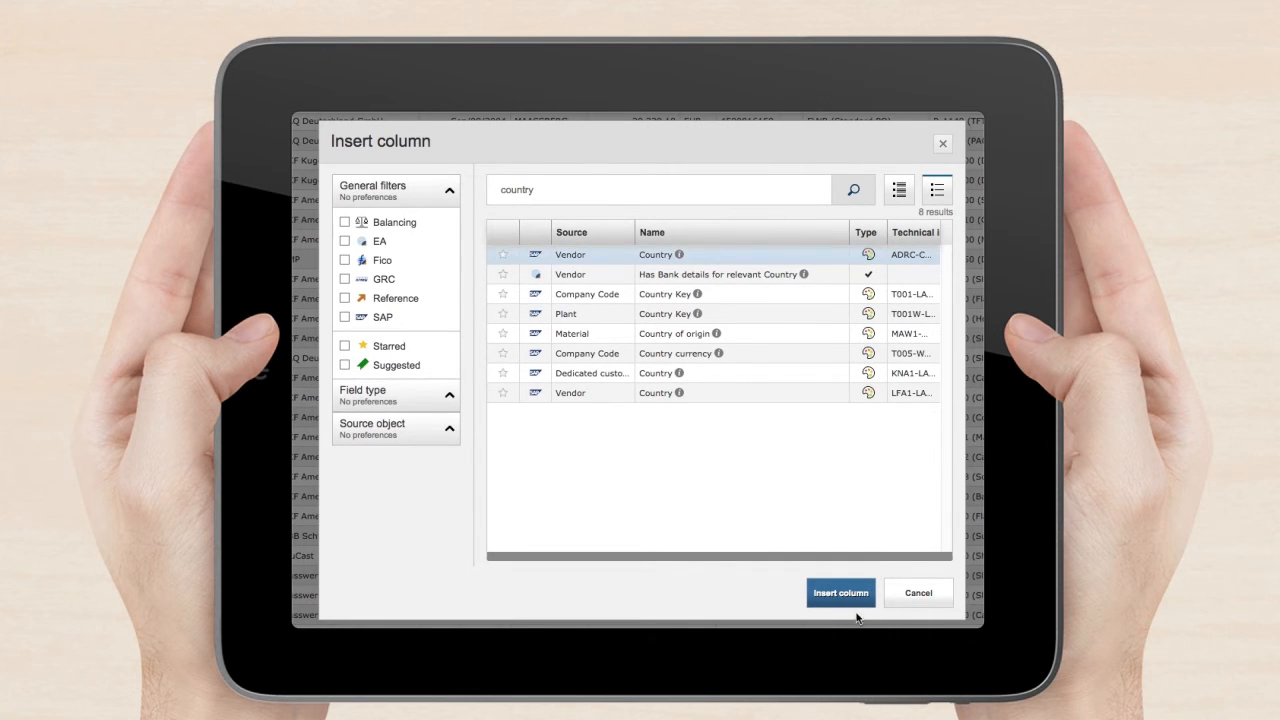
pyautogui.click(840, 592)
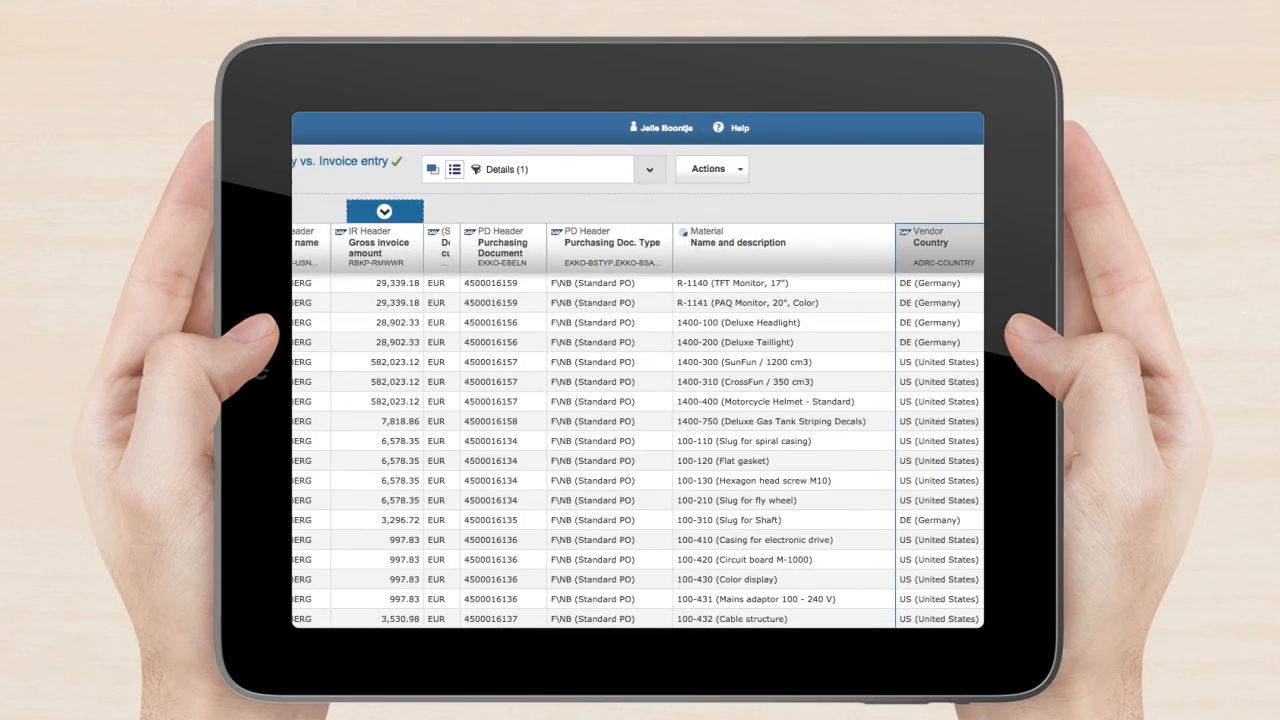
pyautogui.moveTo(938, 248); pyautogui.dragTo(880, 248)
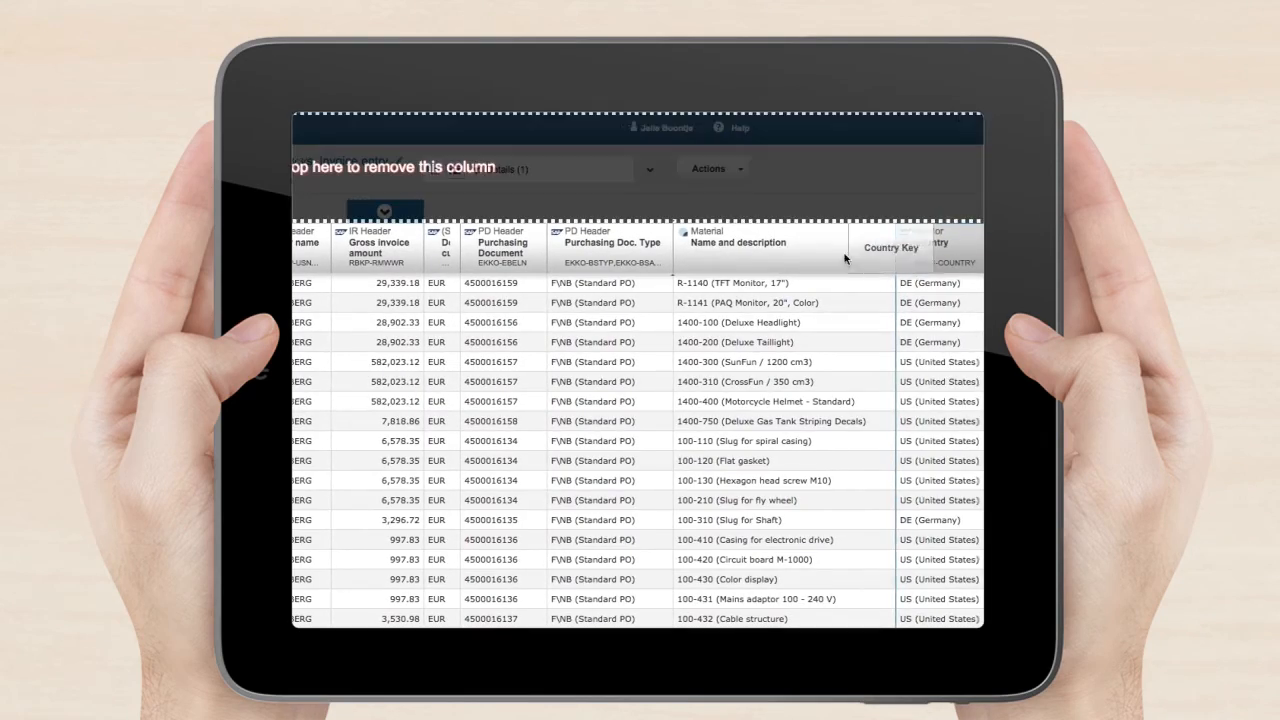